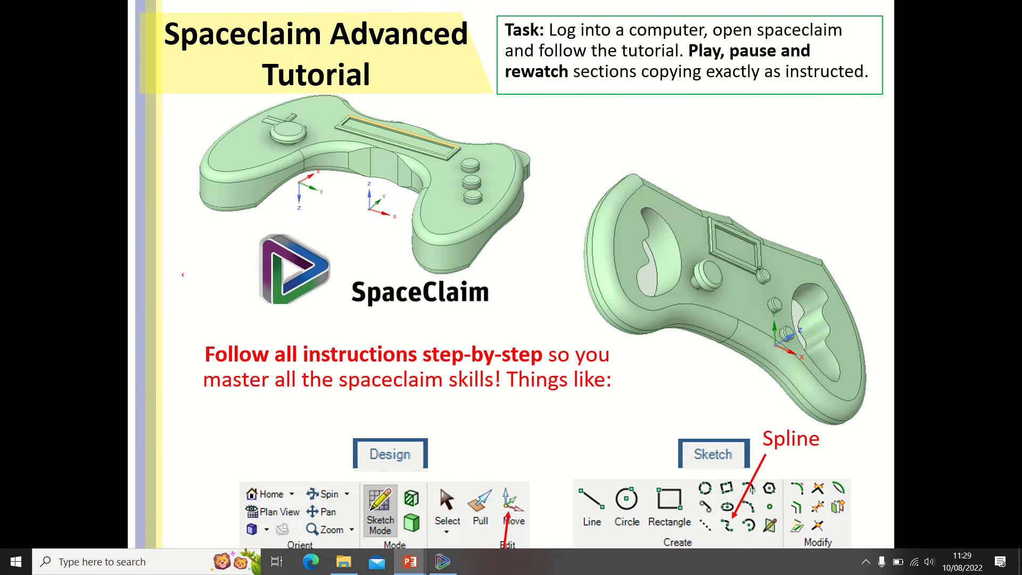
Move the three selected orange buttons 15 mm across the controller's top surface.
{"action": "left_click", "coordinate": [441, 561]}
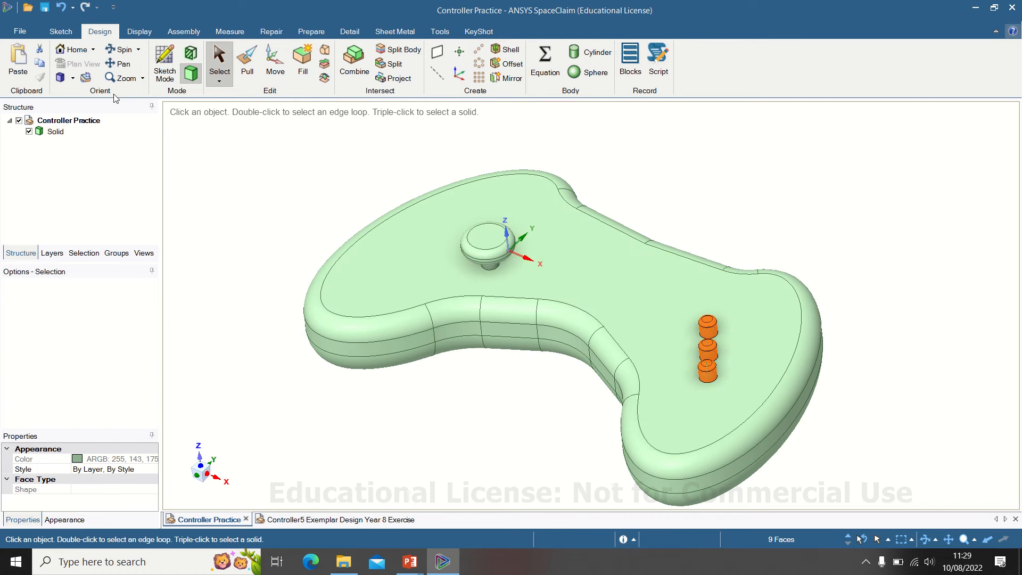
{"action": "mouse_move", "coordinate": [275, 63]}
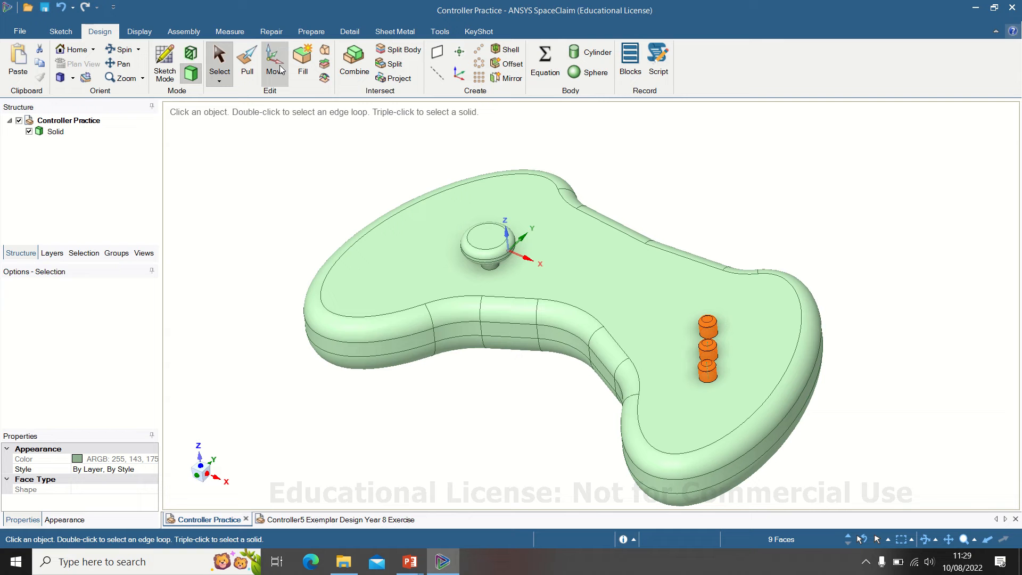
{"action": "left_click", "coordinate": [274, 62]}
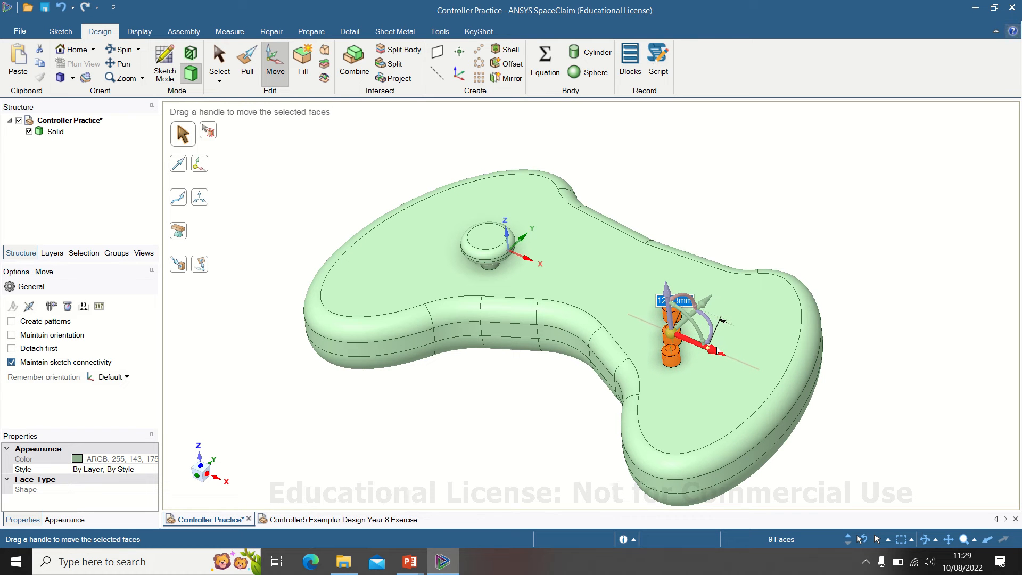
{"action": "type", "text": "15"}
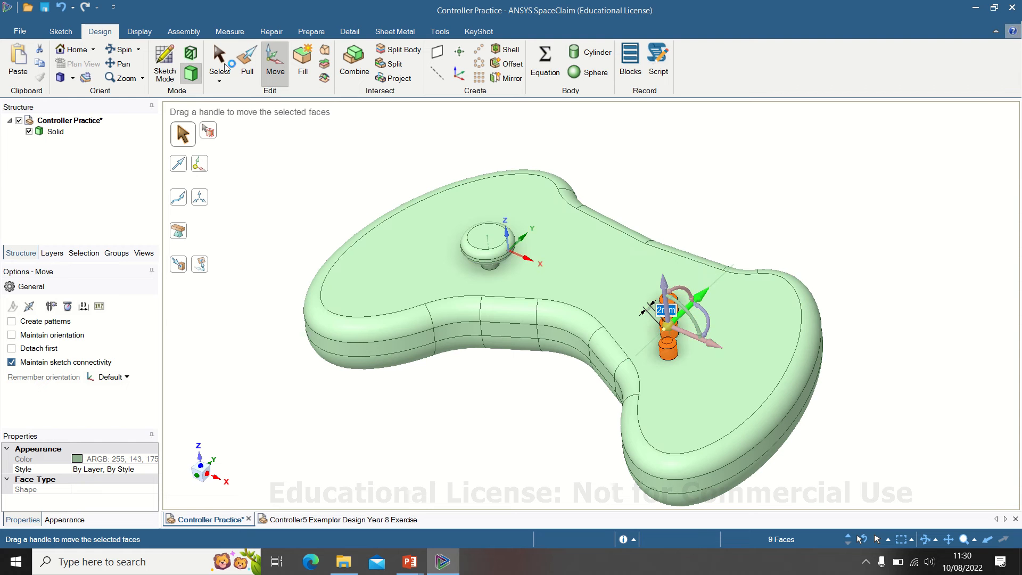
Place the second thumbstick 50 mm from the first and select the controller's top face.
{"action": "left_click", "coordinate": [488, 254]}
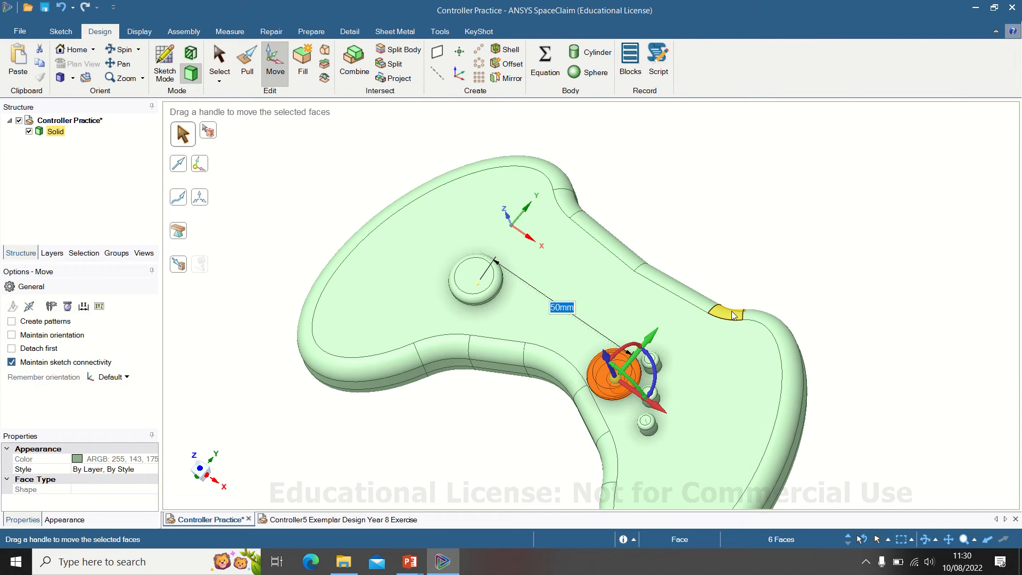
{"action": "left_click", "coordinate": [534, 303]}
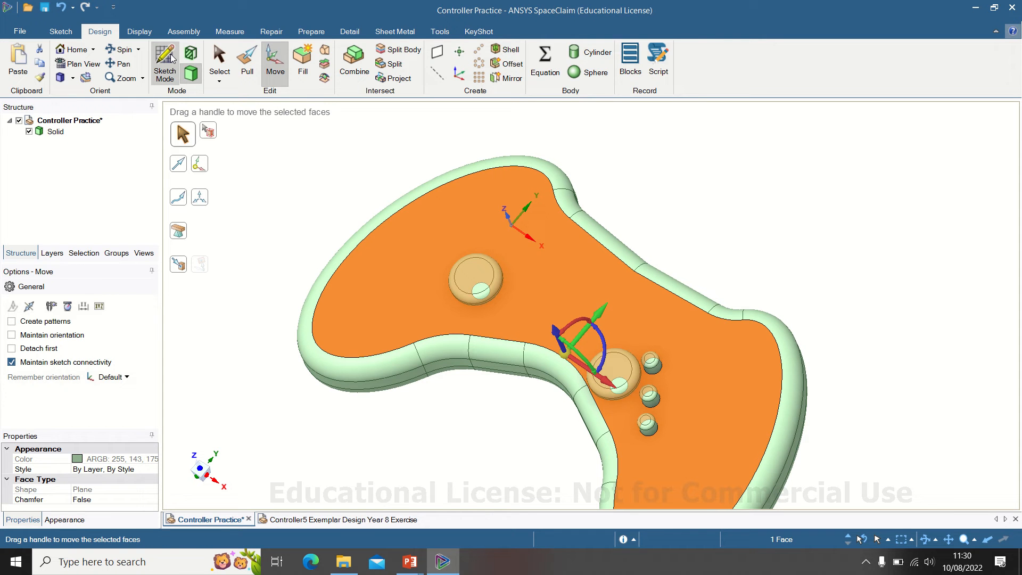
Sketch head-on on the top face with a vertical centre construction line set as mirror line.
{"action": "left_click", "coordinate": [164, 63]}
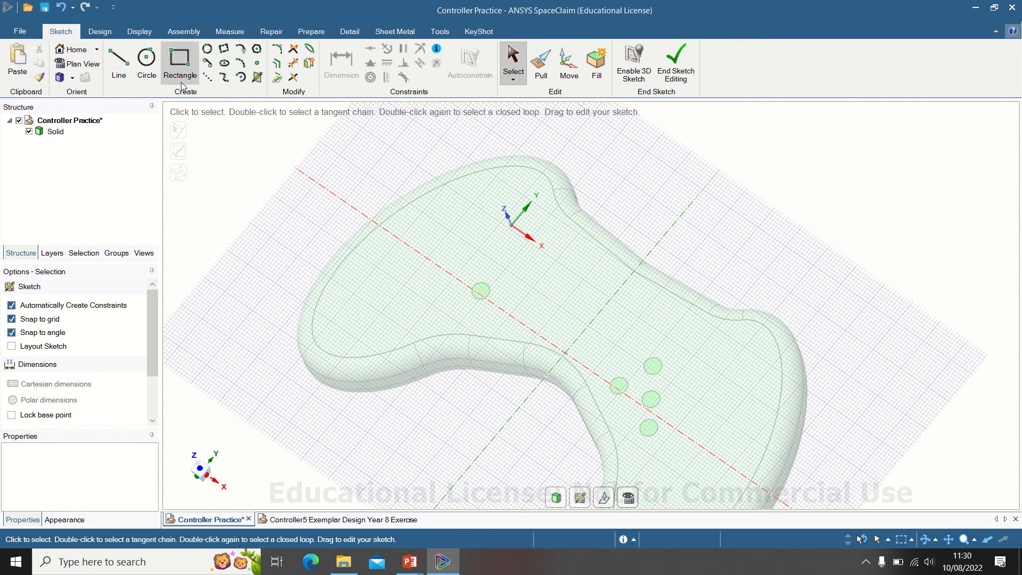
{"action": "mouse_move", "coordinate": [77, 64]}
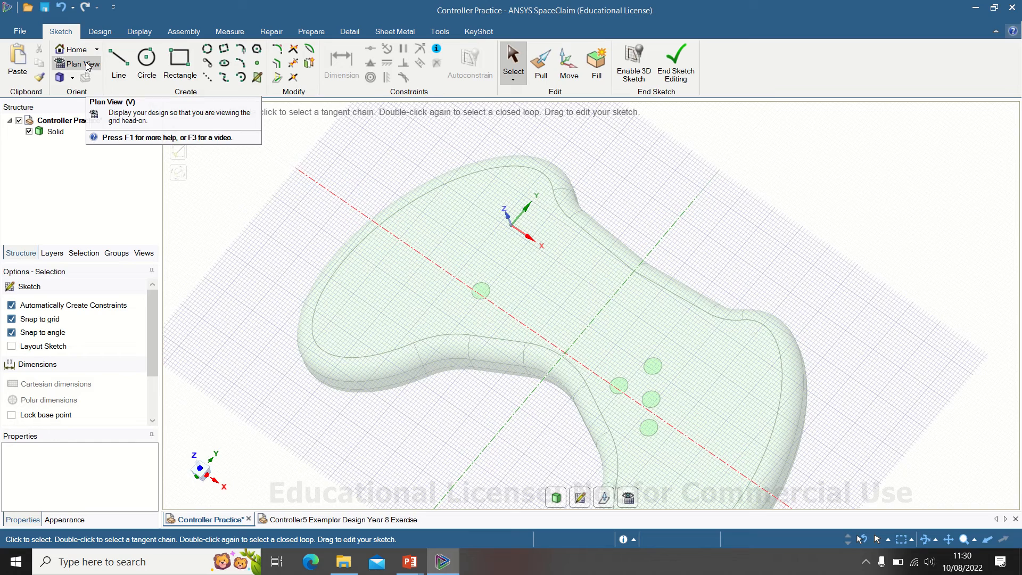
{"action": "left_click", "coordinate": [77, 64]}
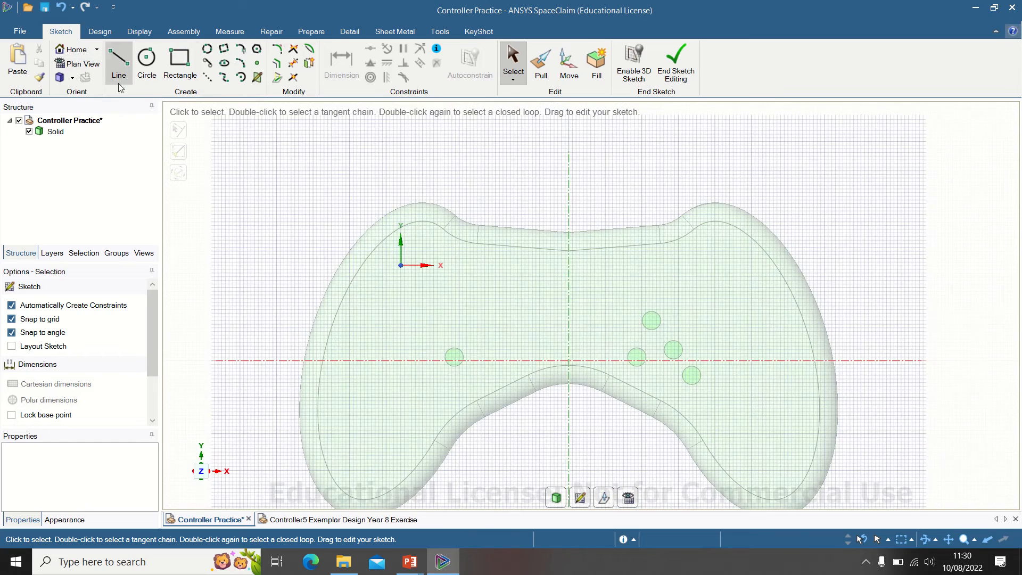
{"action": "mouse_move", "coordinate": [206, 77]}
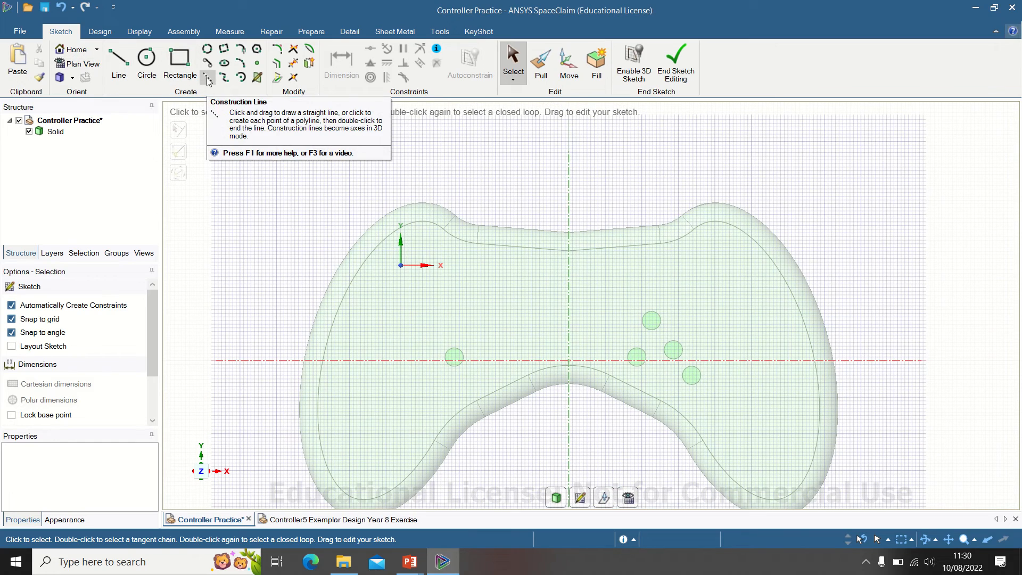
{"action": "left_click", "coordinate": [118, 59]}
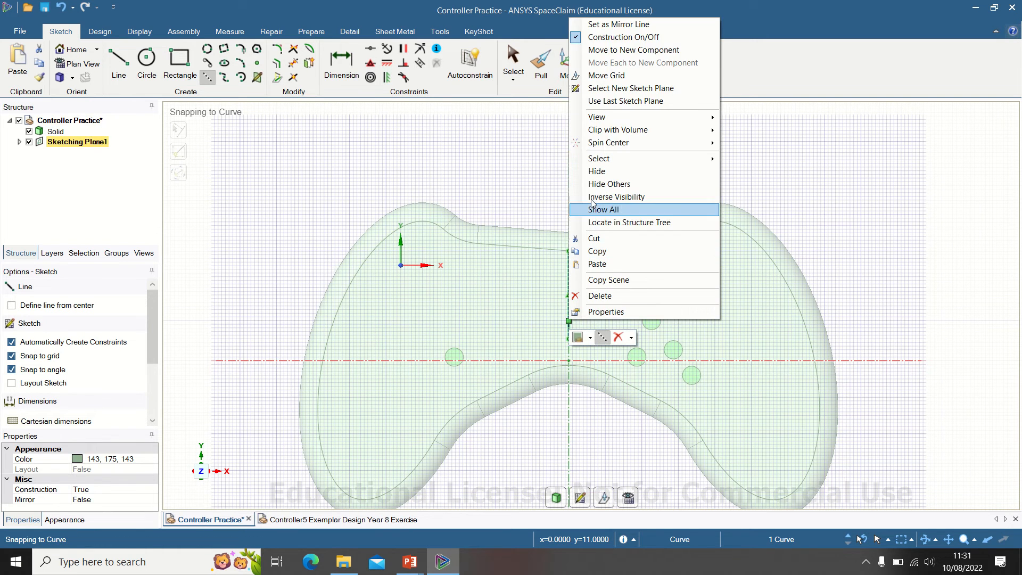
{"action": "left_click", "coordinate": [603, 210]}
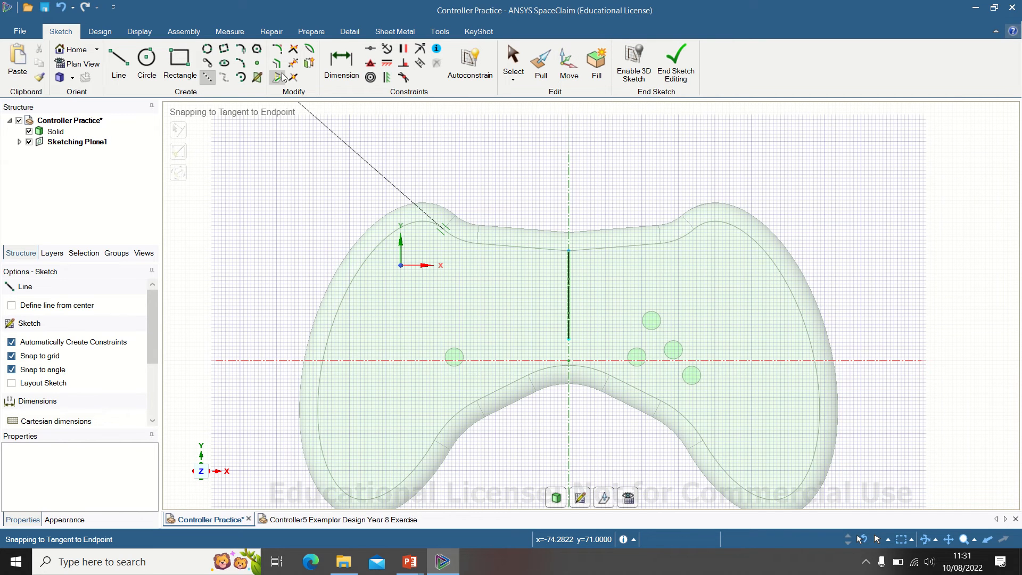
{"action": "mouse_move", "coordinate": [277, 62]}
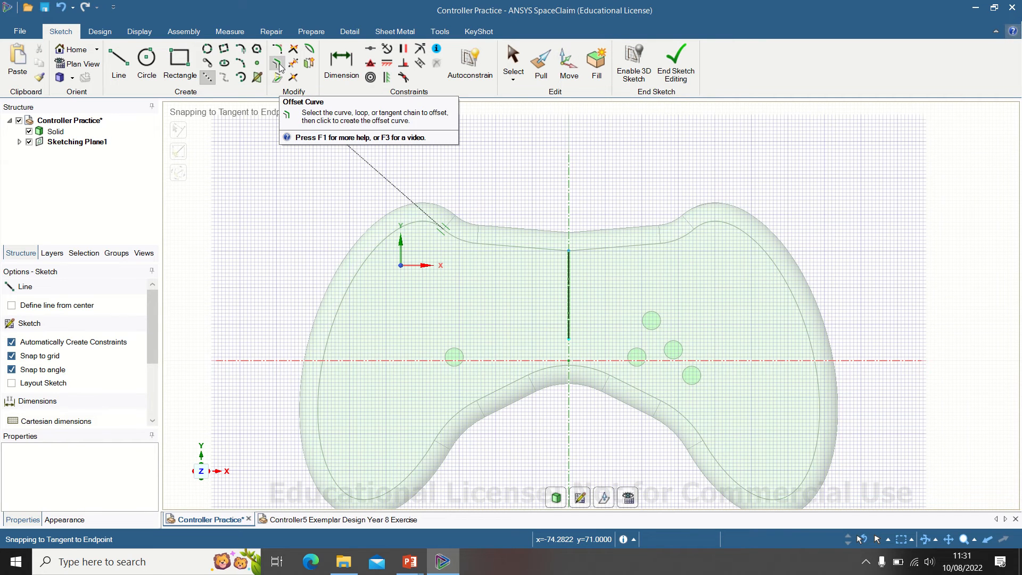
{"action": "mouse_move", "coordinate": [286, 63]}
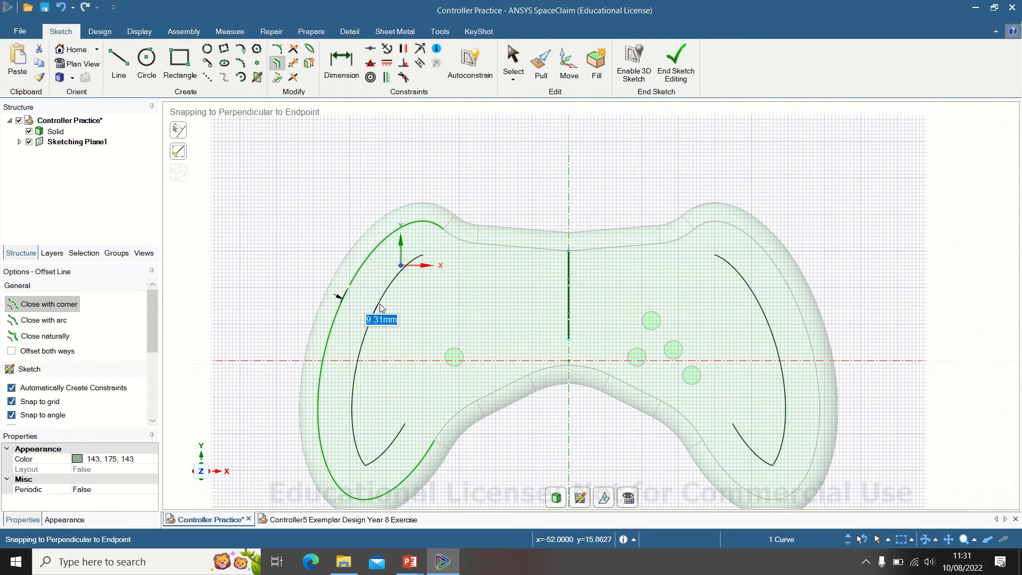
Offset the inner outline by 5 mm, mirrored to both sides of the sketch.
{"action": "type", "text": "5"}
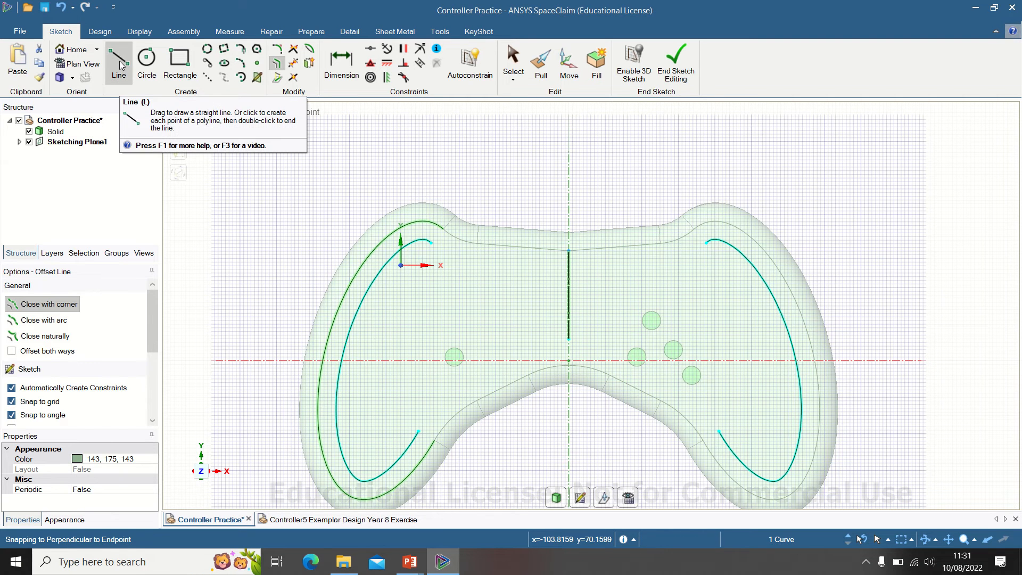
Draw the zigzag straight-line inner edge of the left grip outline, mirrored to the right.
{"action": "left_click", "coordinate": [118, 58]}
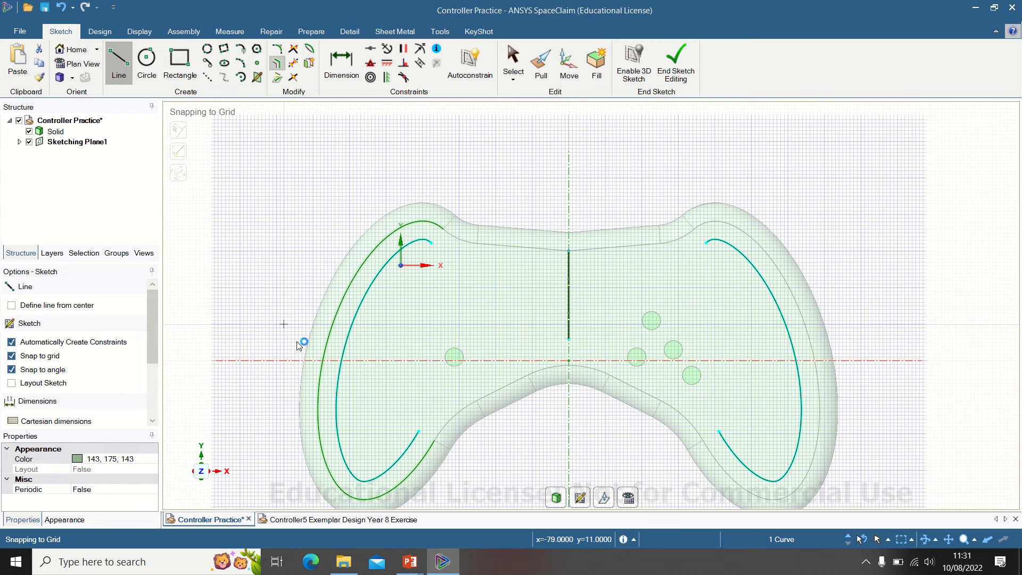
{"action": "left_click", "coordinate": [399, 404]}
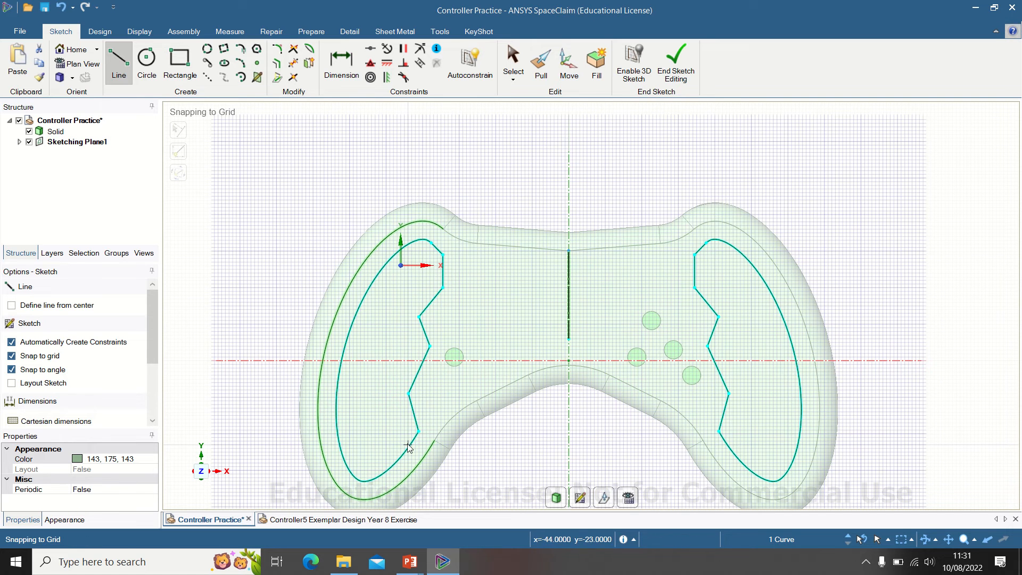
{"action": "mouse_move", "coordinate": [307, 64]}
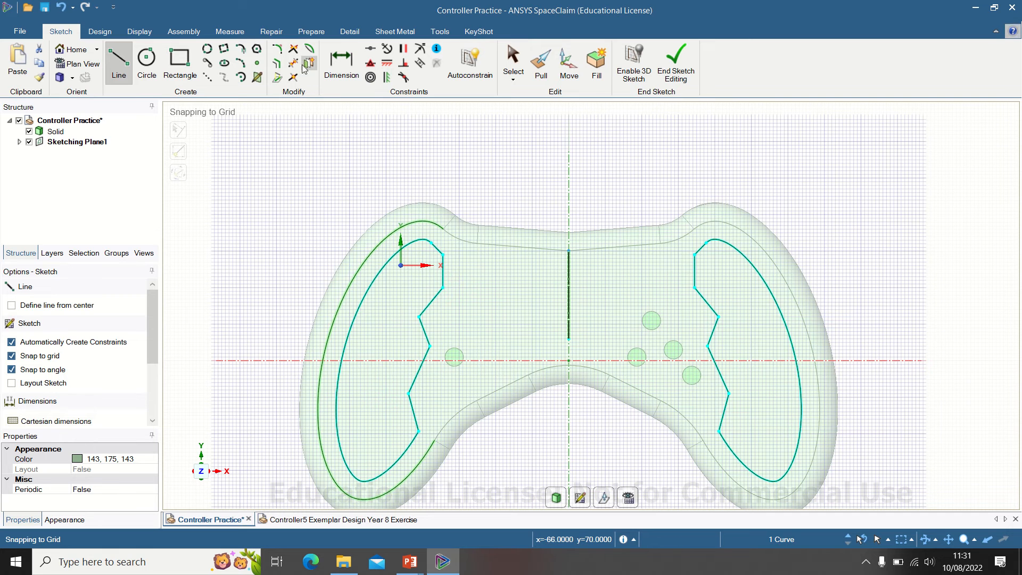
{"action": "mouse_move", "coordinate": [240, 49]}
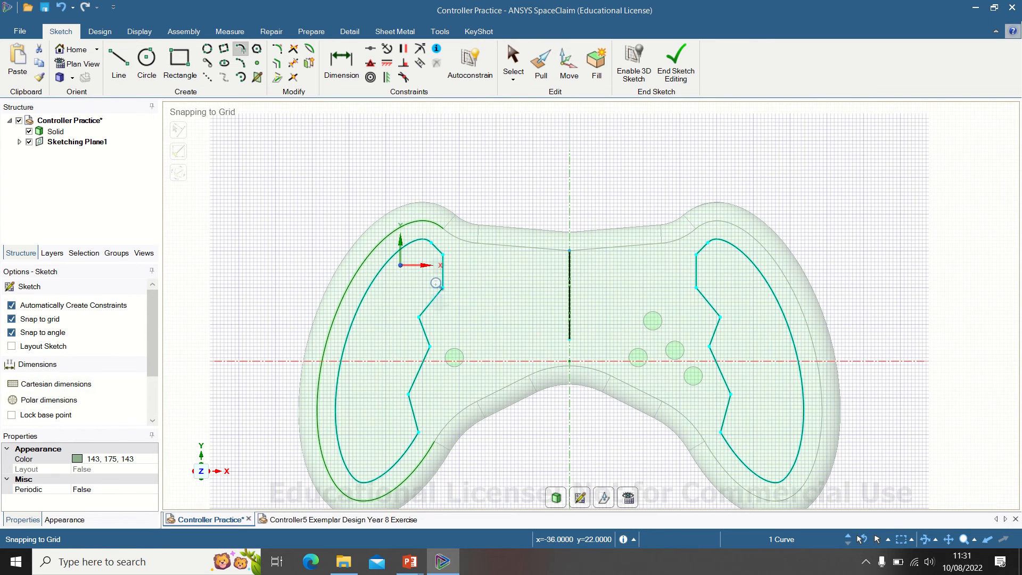
{"action": "scroll", "scroll_direction": "up", "scroll_amount": 3}
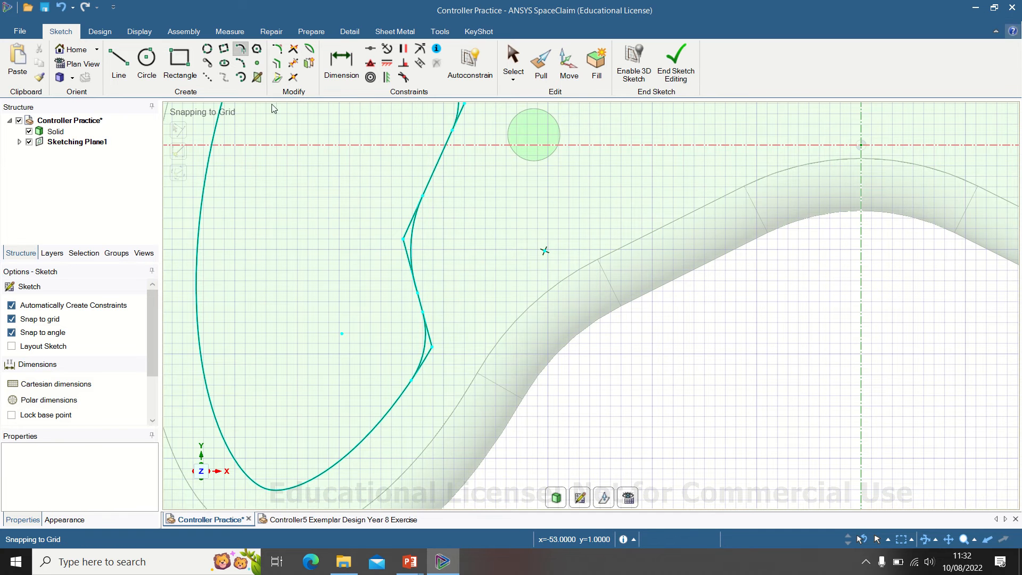
Trim away the excess line pieces at the lower and upper zigzag corners.
{"action": "left_click", "coordinate": [292, 62]}
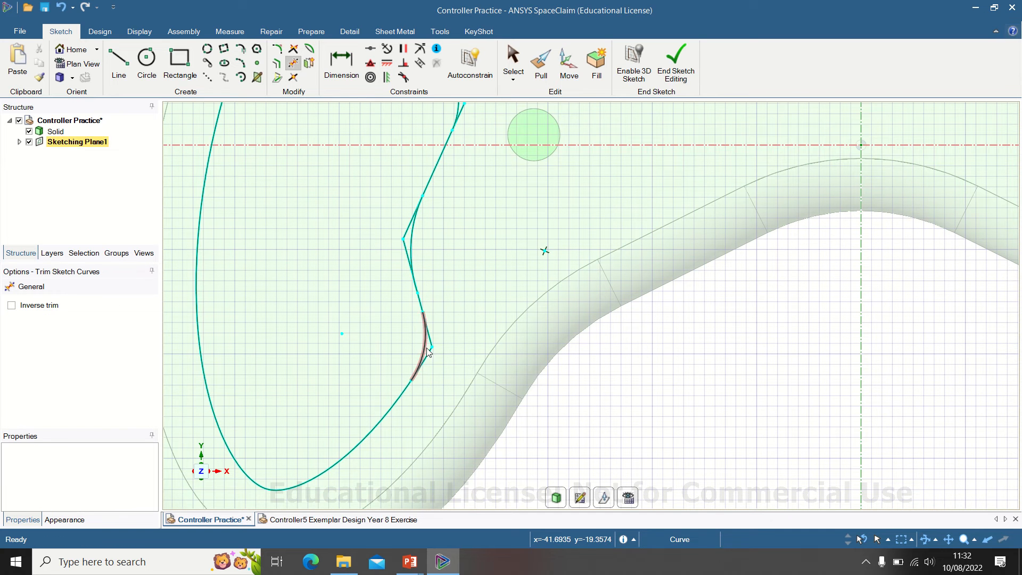
{"action": "left_click", "coordinate": [428, 350]}
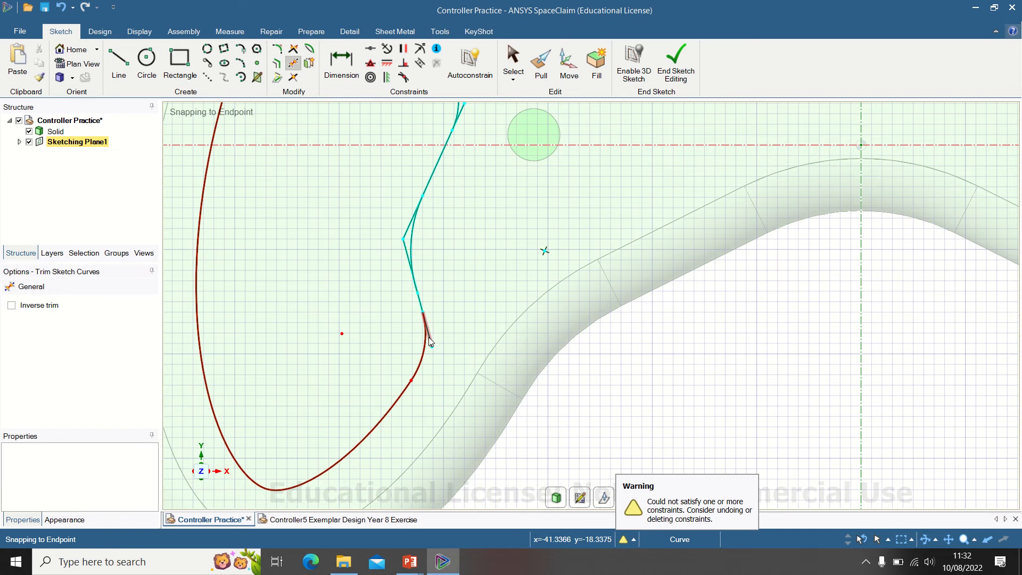
{"action": "mouse_move", "coordinate": [411, 231]}
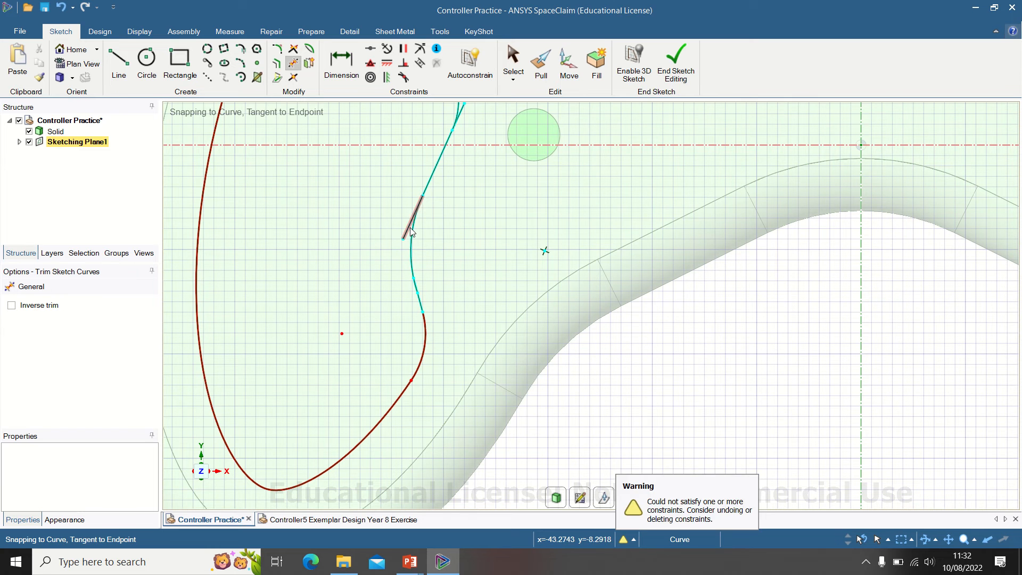
{"action": "left_click", "coordinate": [411, 215]}
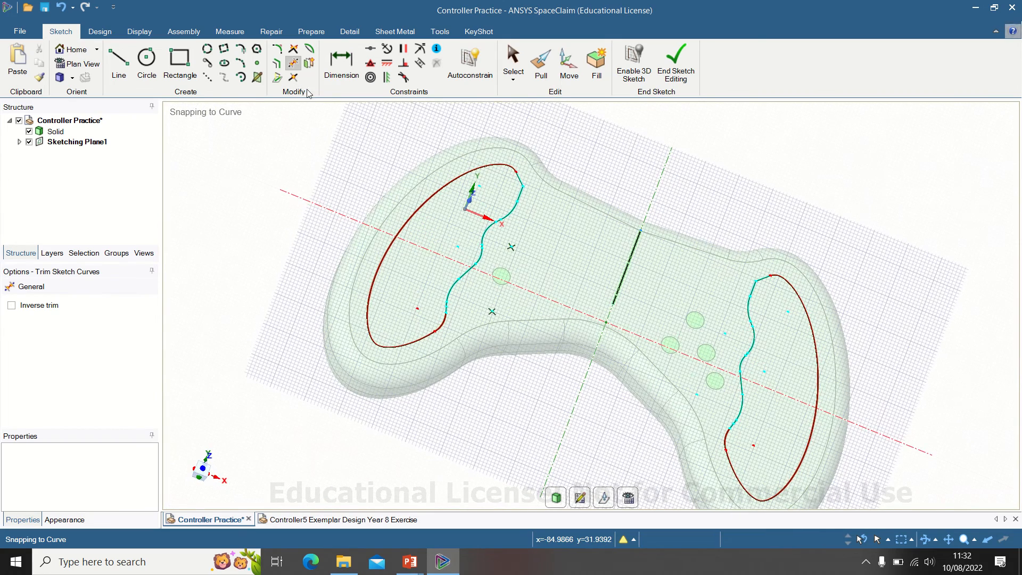
{"action": "mouse_move", "coordinate": [99, 31]}
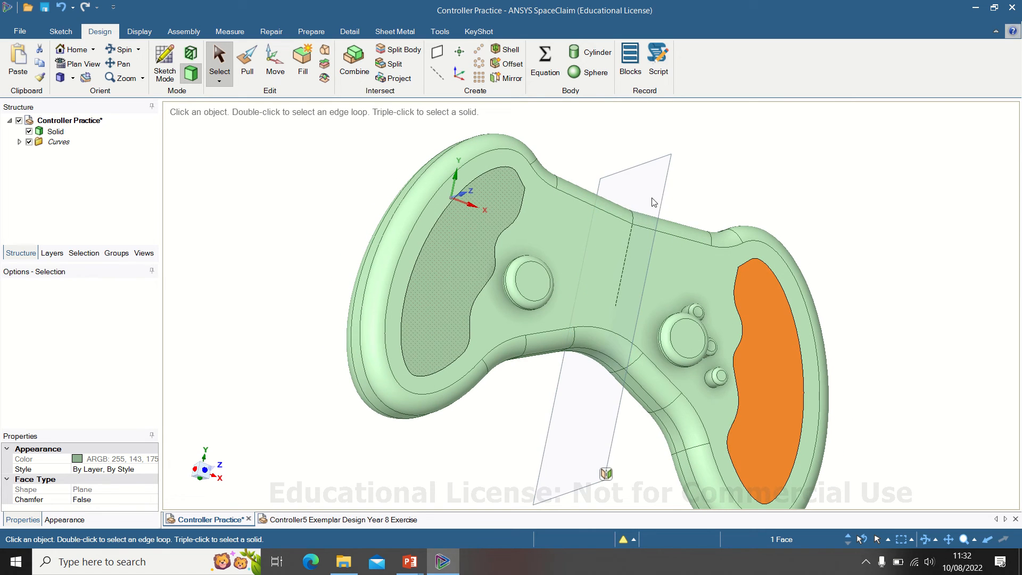
Pull the grip region faces to cut deep openings, then view the whole controller from home.
{"action": "left_click", "coordinate": [651, 190]}
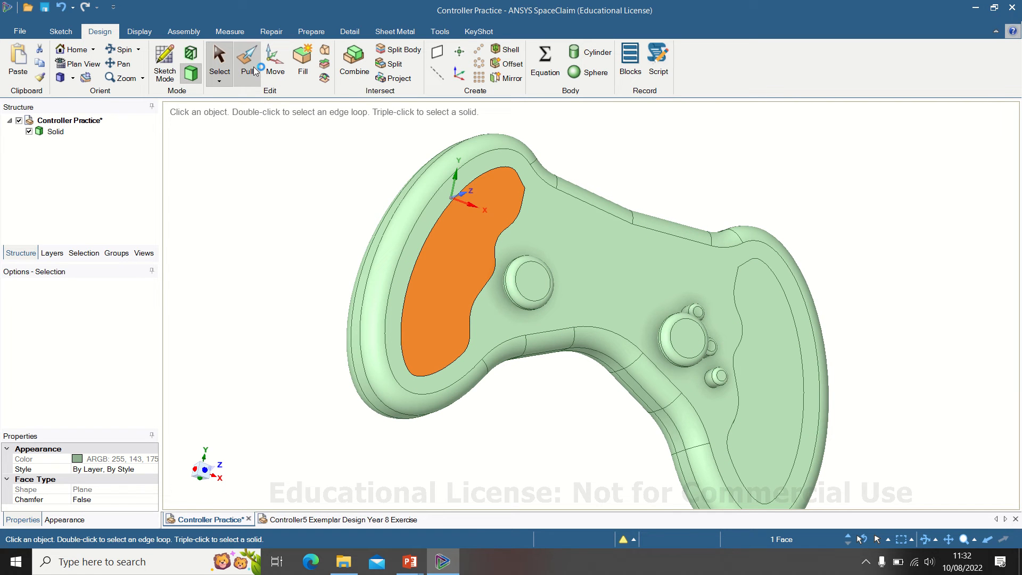
{"action": "left_click", "coordinate": [246, 58]}
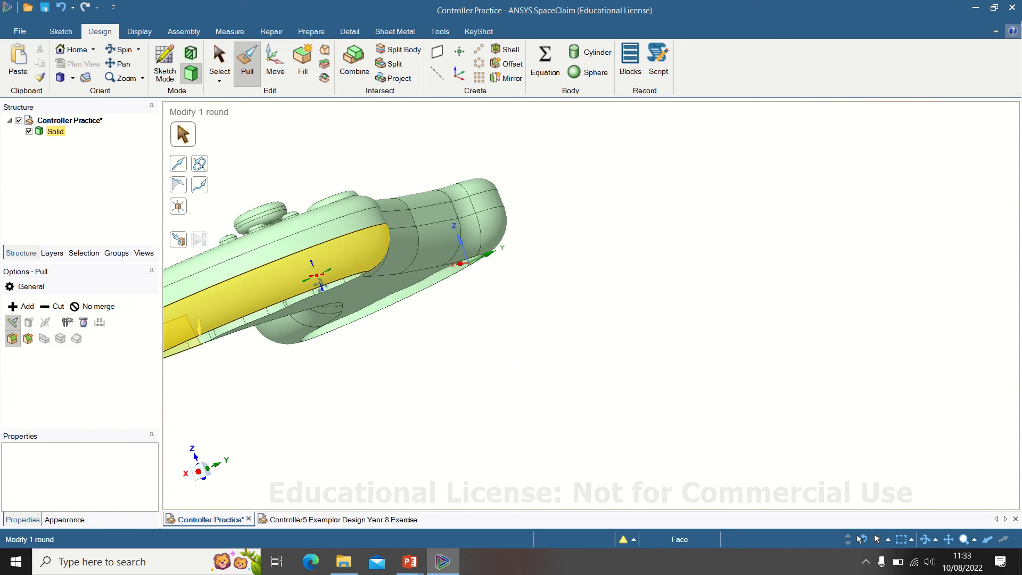
{"action": "left_click", "coordinate": [73, 50]}
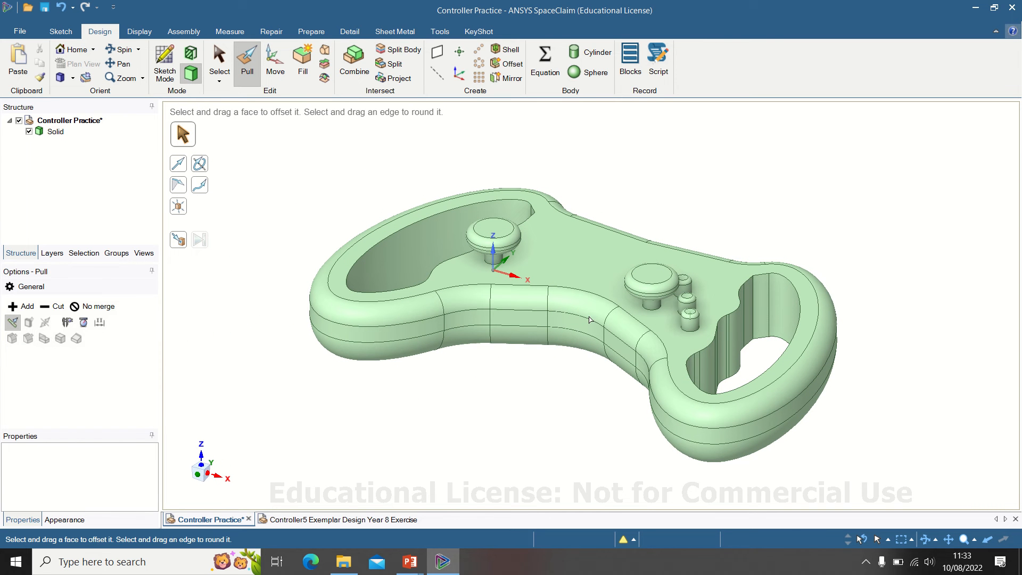
{"action": "mouse_move", "coordinate": [610, 379]}
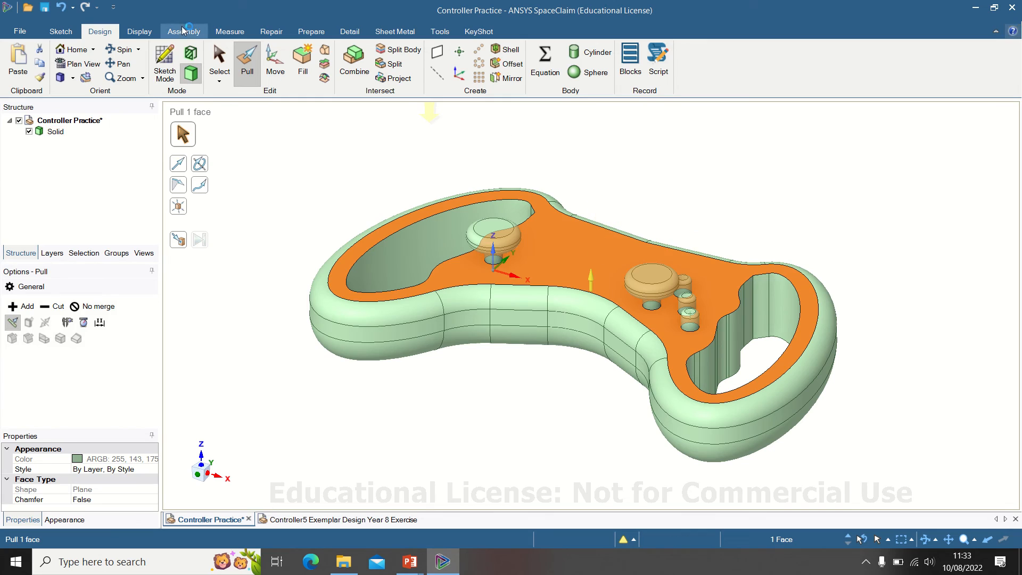
Draw a 20 × 10 mm rectangle on the top face between the thumbsticks, viewed head-on.
{"action": "left_click", "coordinate": [59, 30]}
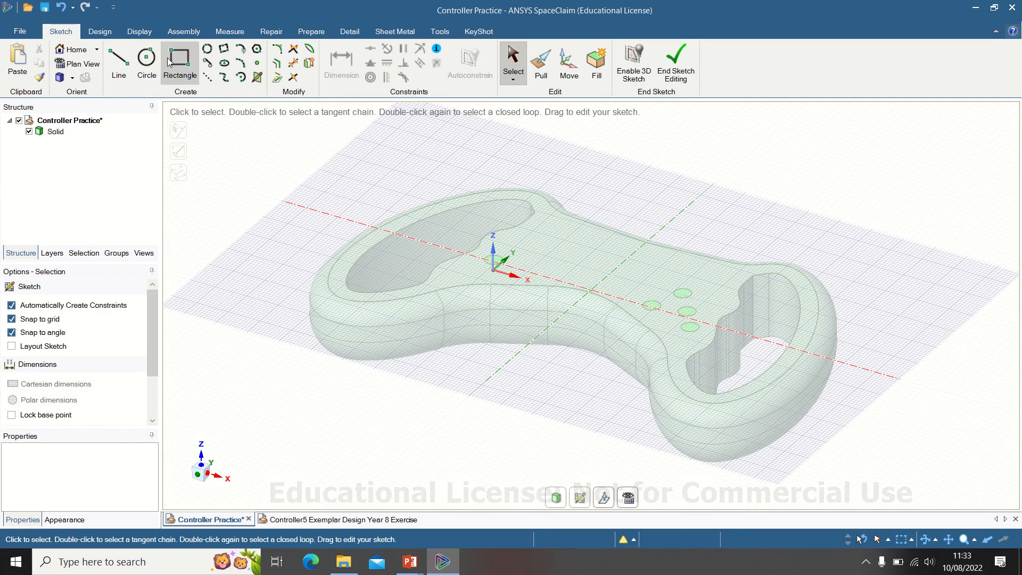
{"action": "left_click", "coordinate": [77, 63]}
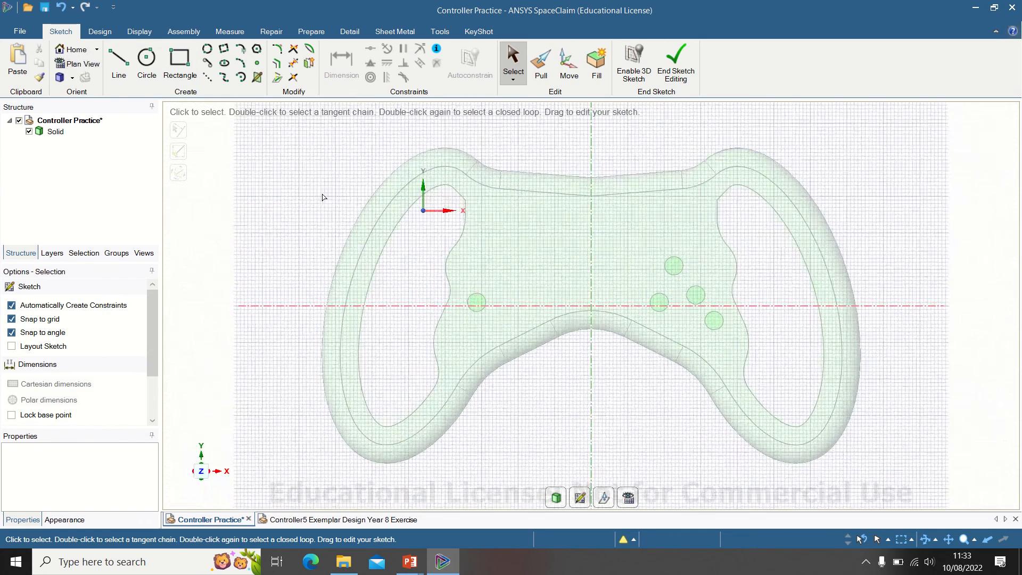
{"action": "left_click", "coordinate": [179, 63]}
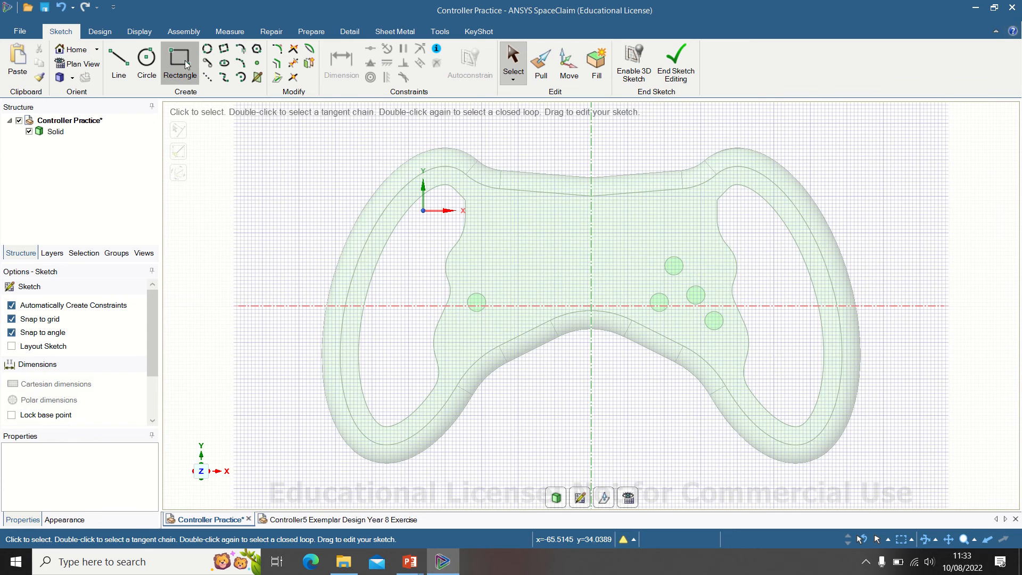
{"action": "left_click", "coordinate": [179, 59]}
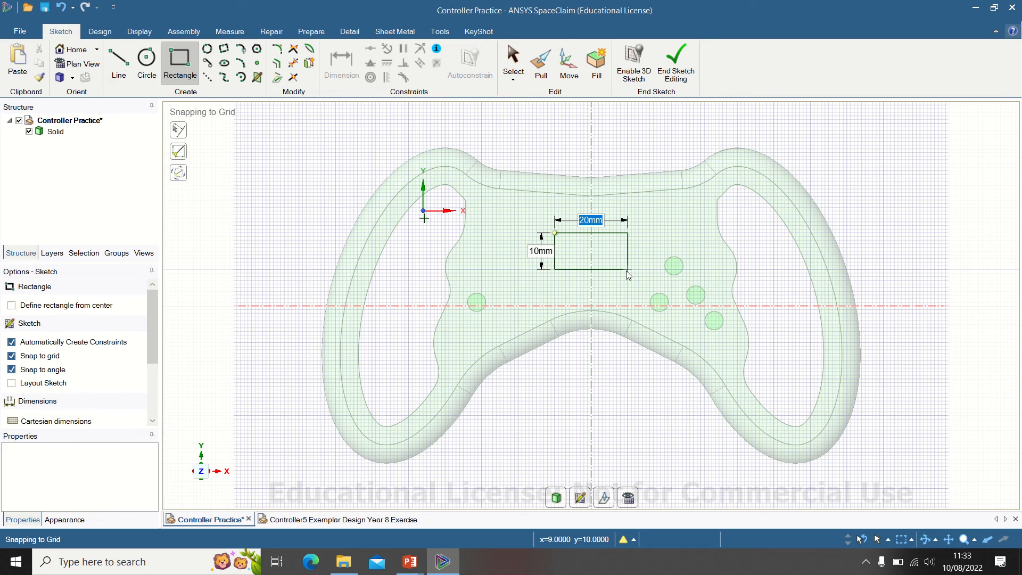
{"action": "left_click", "coordinate": [629, 269]}
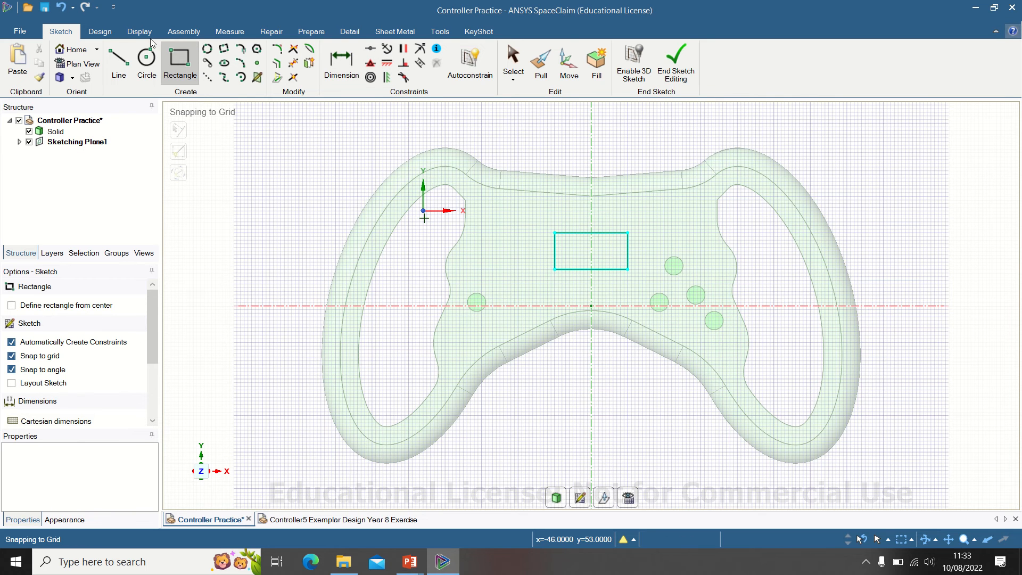
Return to 3D and pull the rectangle up into the raised display-screen block.
{"action": "left_click", "coordinate": [99, 30]}
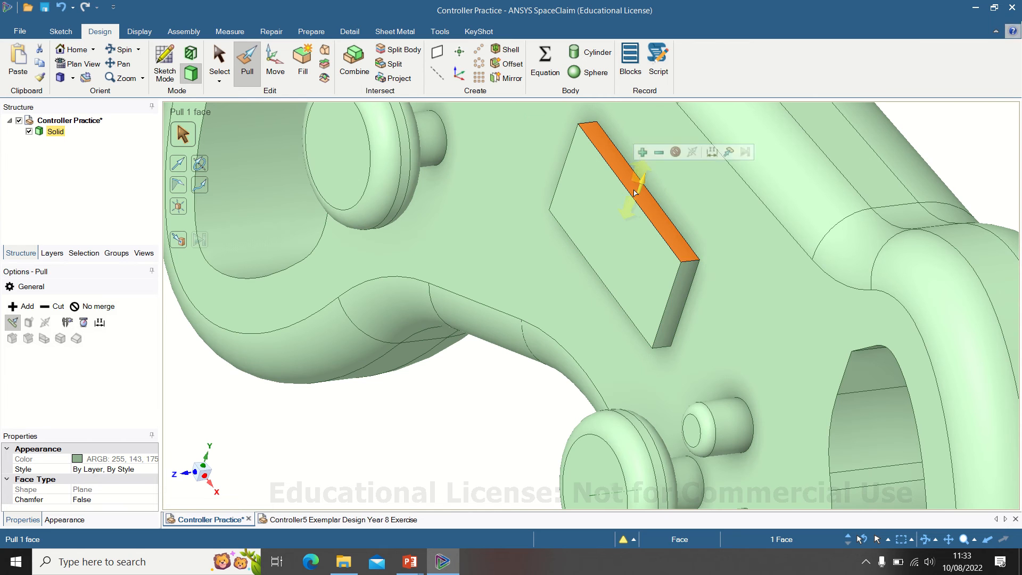
{"action": "left_click", "coordinate": [60, 31]}
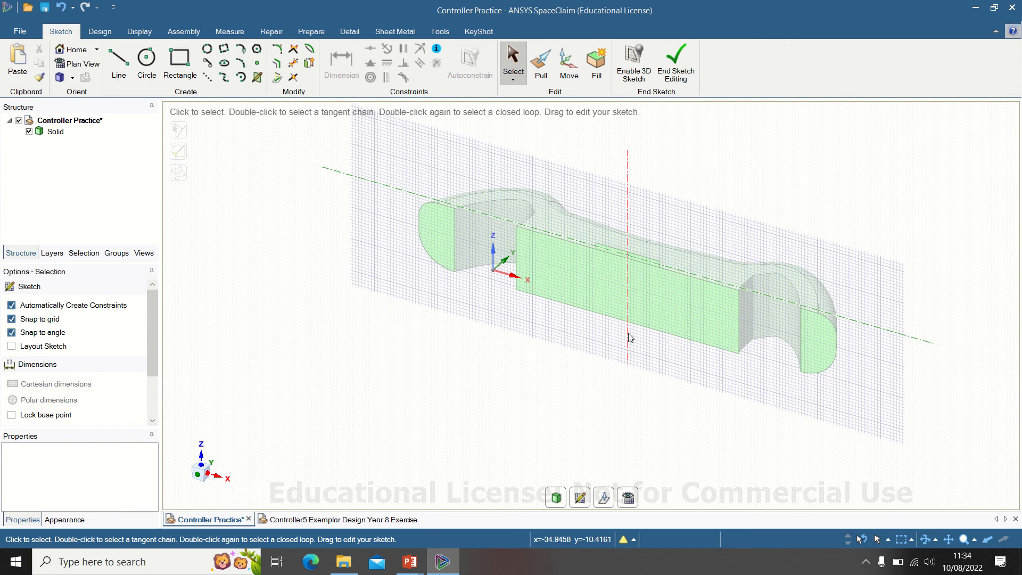
Leave the side sketch and start a new sketch on the display block's long side face.
{"action": "left_click", "coordinate": [99, 31]}
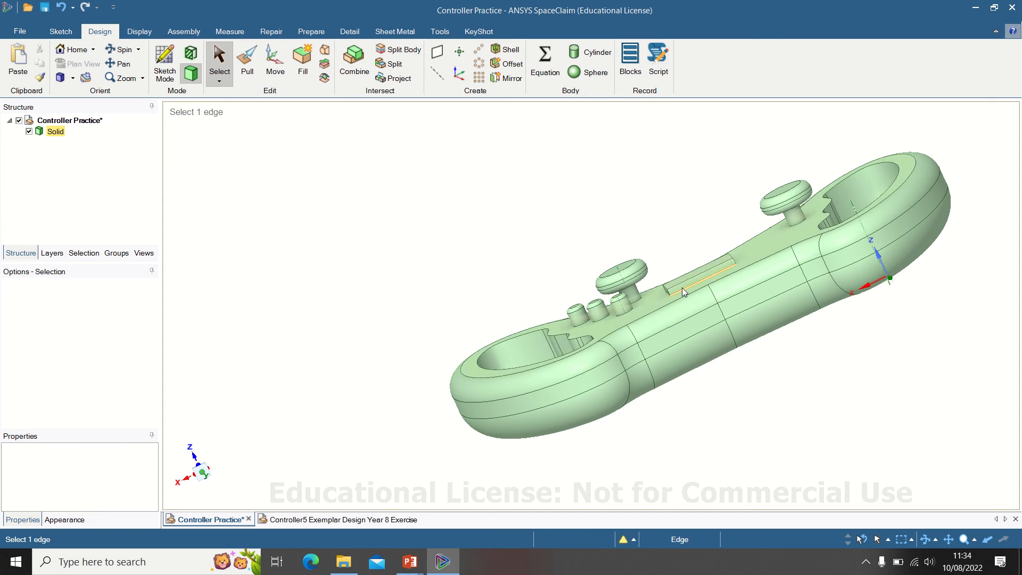
{"action": "left_click", "coordinate": [683, 292]}
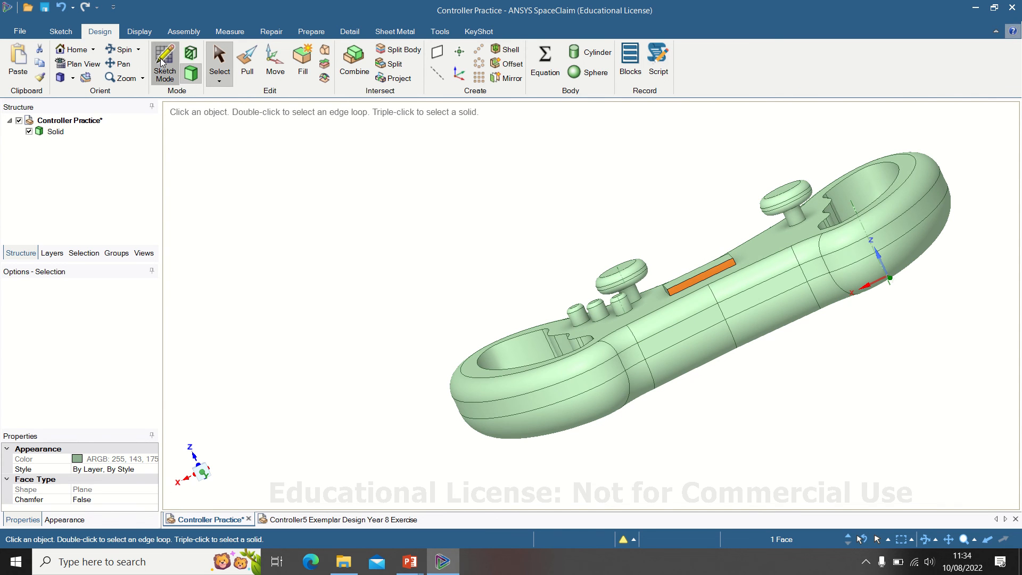
{"action": "left_click", "coordinate": [164, 62]}
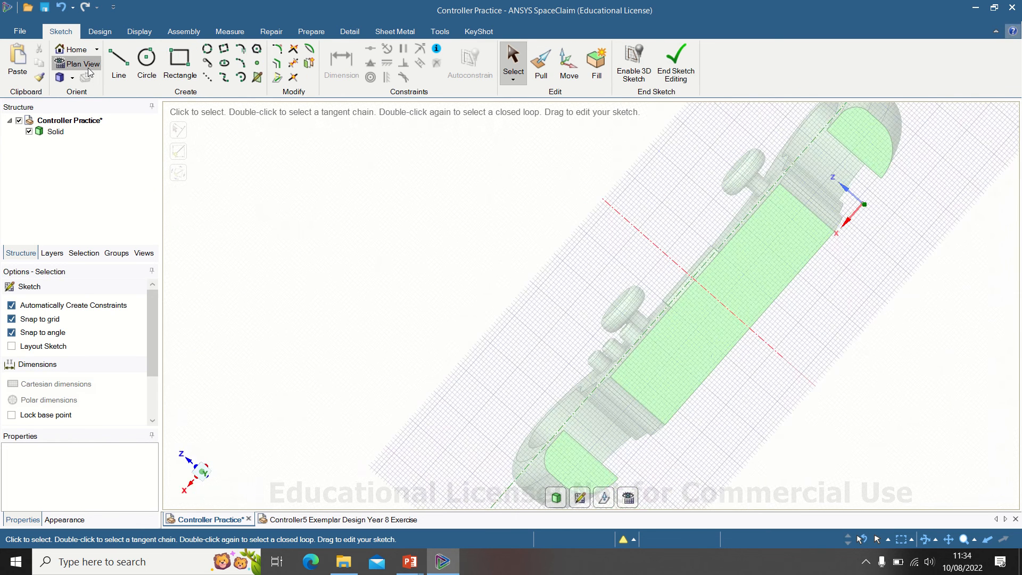
Sketch a three-point arc in plan view and close it with a straight line at its right end.
{"action": "left_click", "coordinate": [82, 63]}
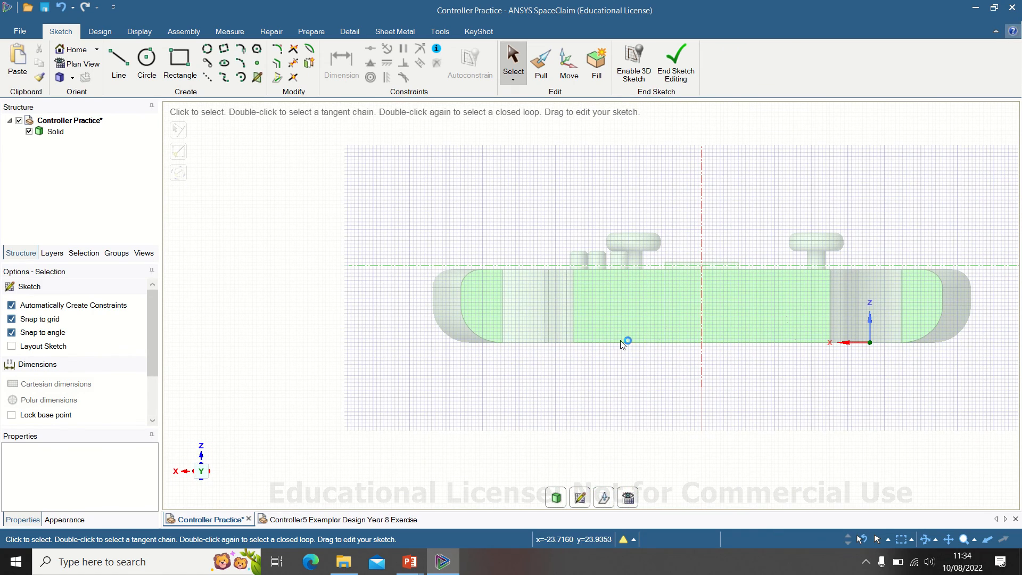
{"action": "mouse_move", "coordinate": [388, 205]}
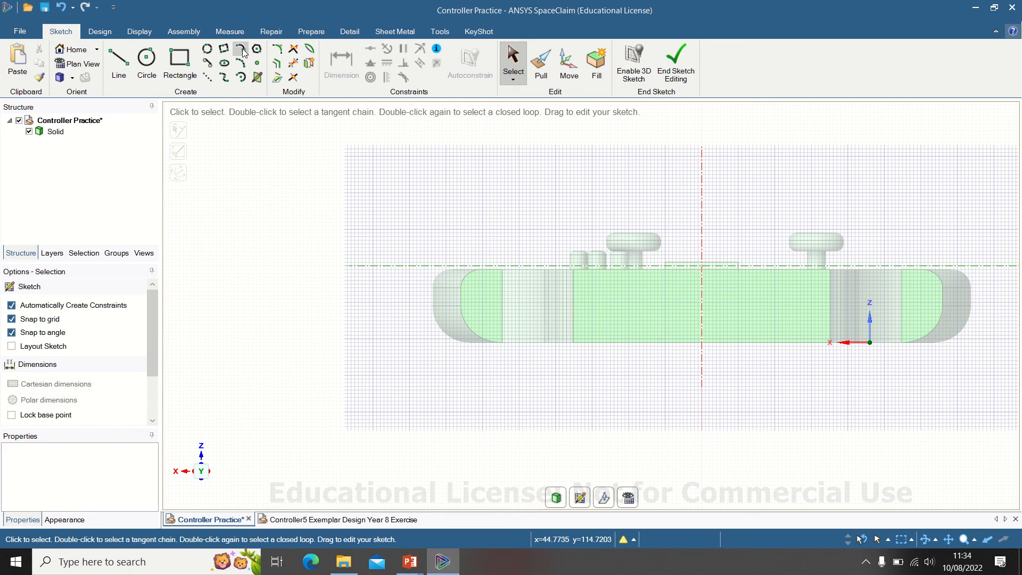
{"action": "mouse_move", "coordinate": [242, 62]}
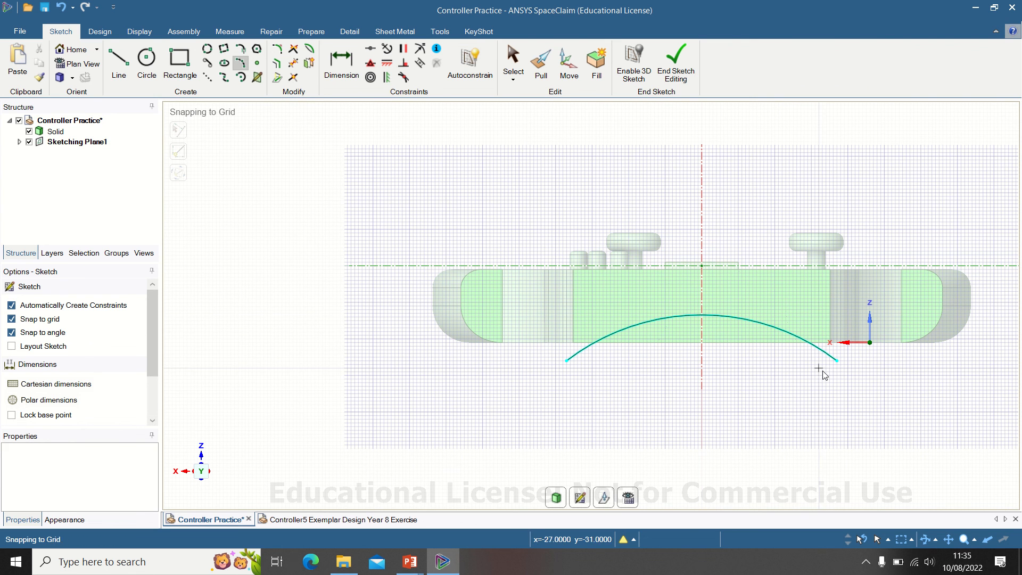
{"action": "mouse_move", "coordinate": [611, 357]}
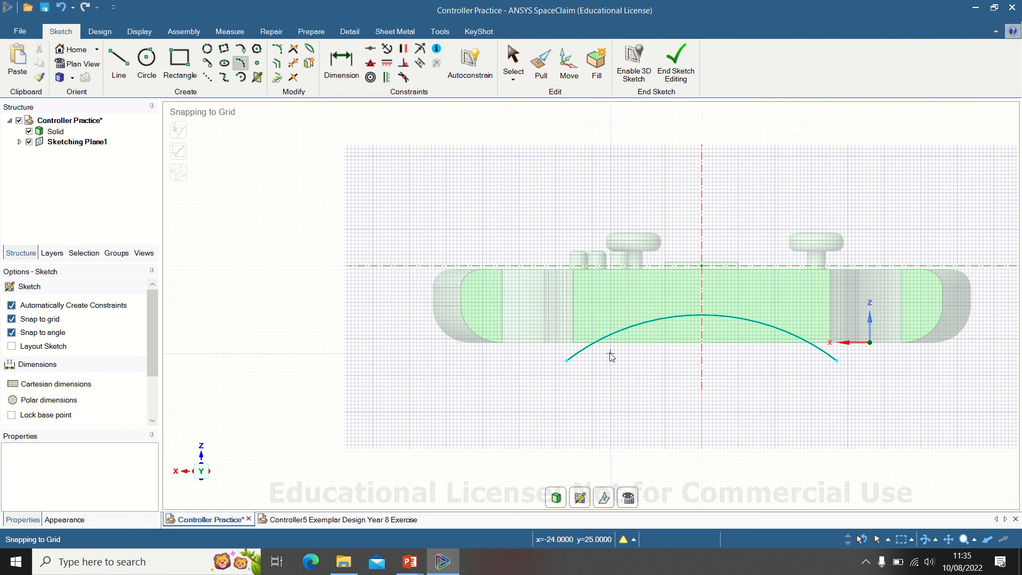
{"action": "left_click", "coordinate": [145, 58]}
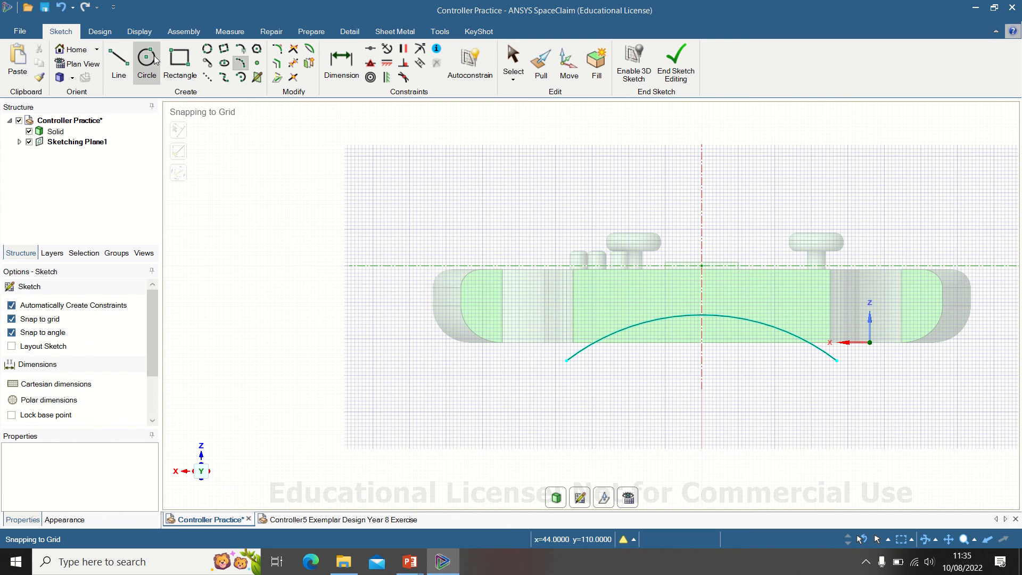
{"action": "left_click", "coordinate": [118, 59]}
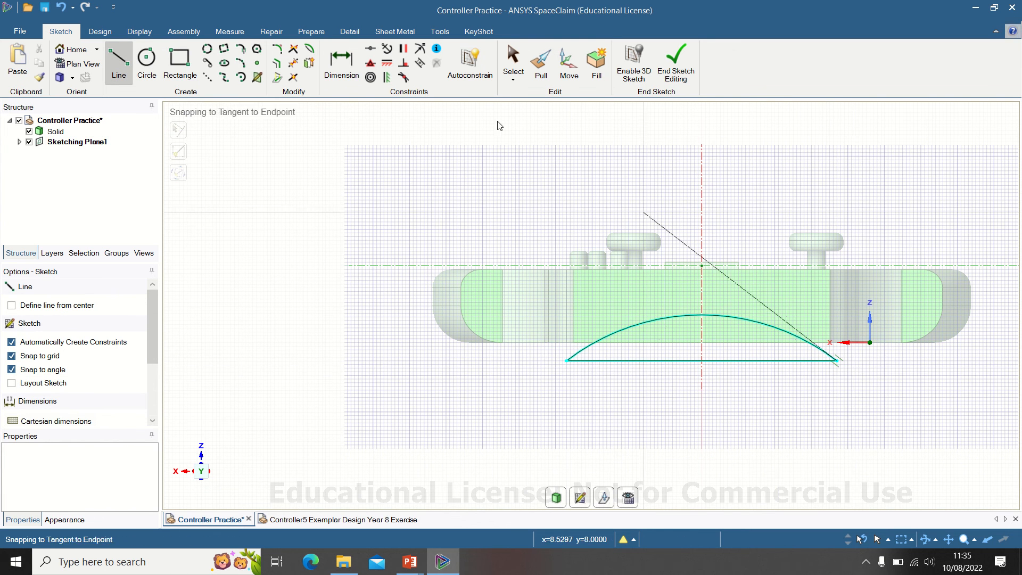
{"action": "left_click", "coordinate": [75, 49]}
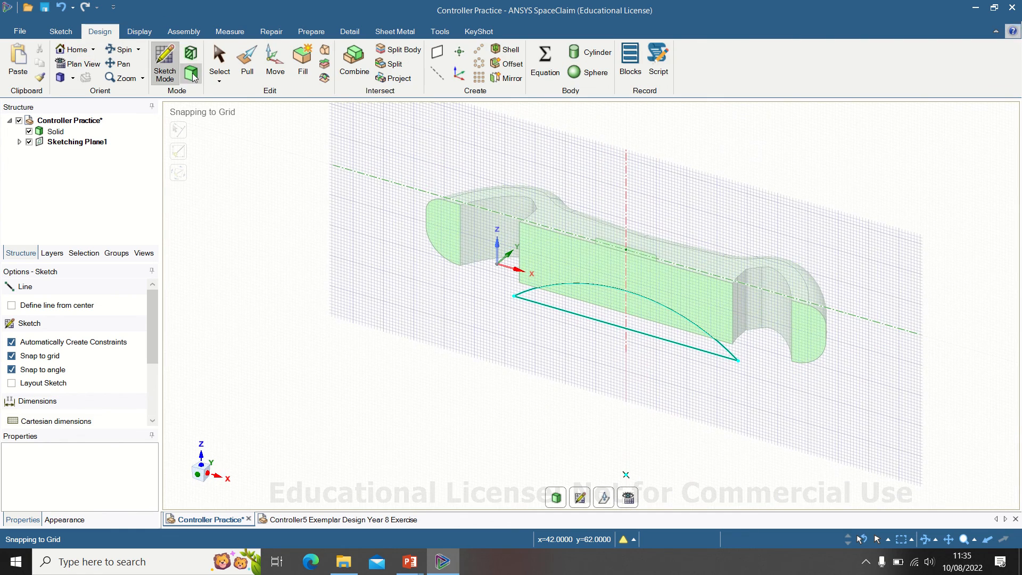
Finish the sketch as a surface, select it for Pull and set the Cut option.
{"action": "left_click", "coordinate": [246, 58]}
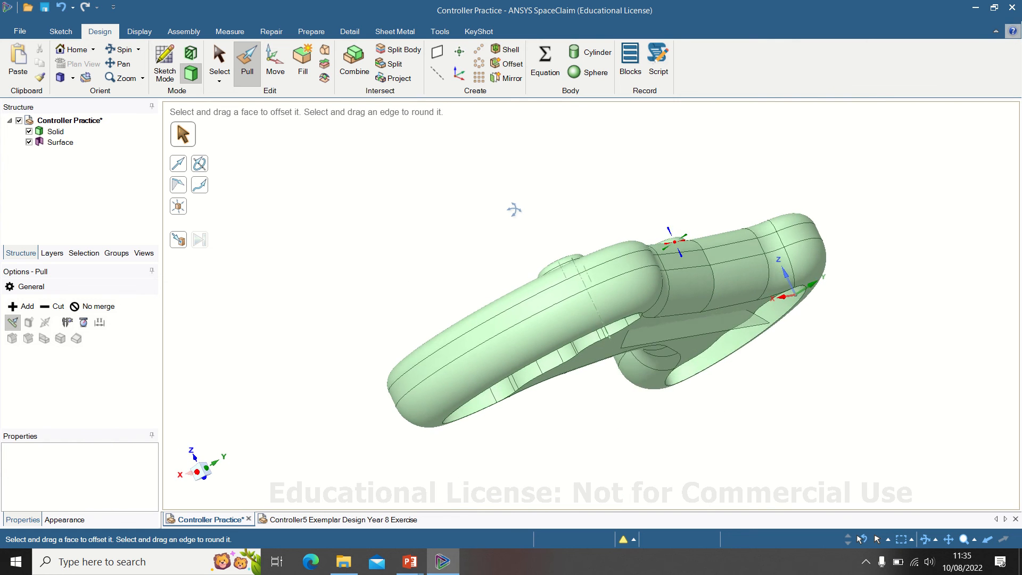
{"action": "left_click", "coordinate": [692, 319]}
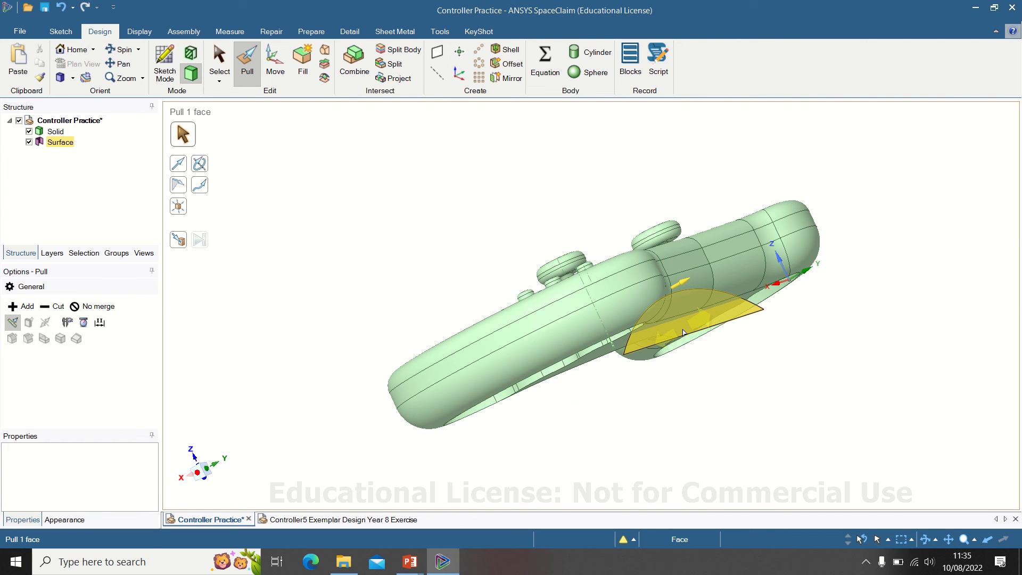
{"action": "left_click", "coordinate": [685, 332]}
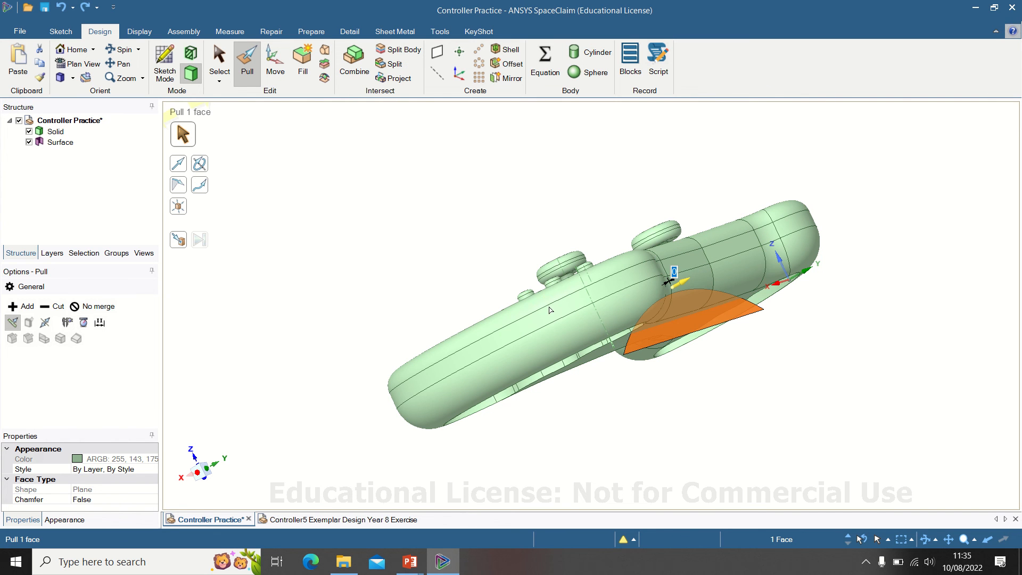
{"action": "mouse_move", "coordinate": [55, 306]}
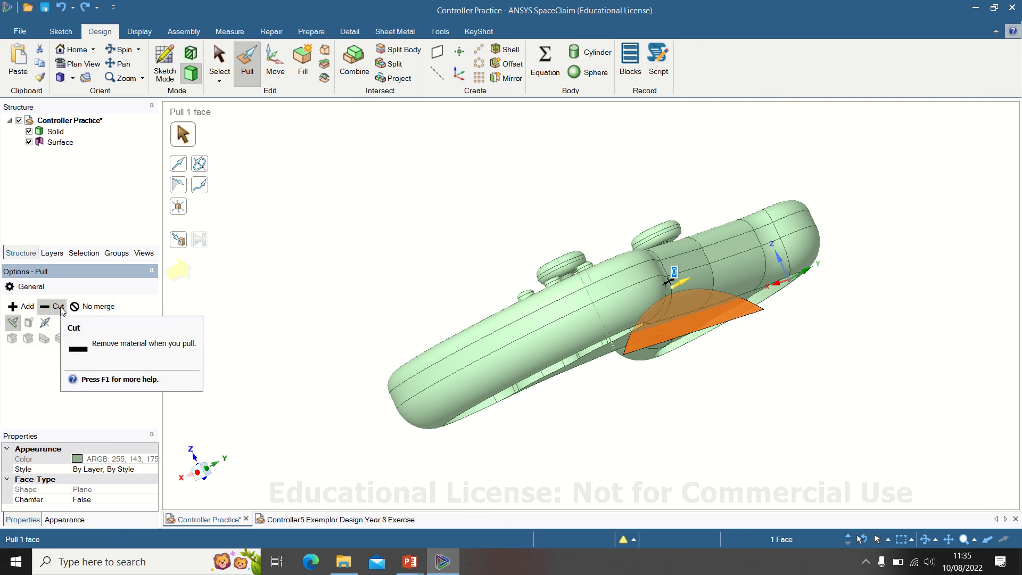
{"action": "left_click", "coordinate": [694, 329]}
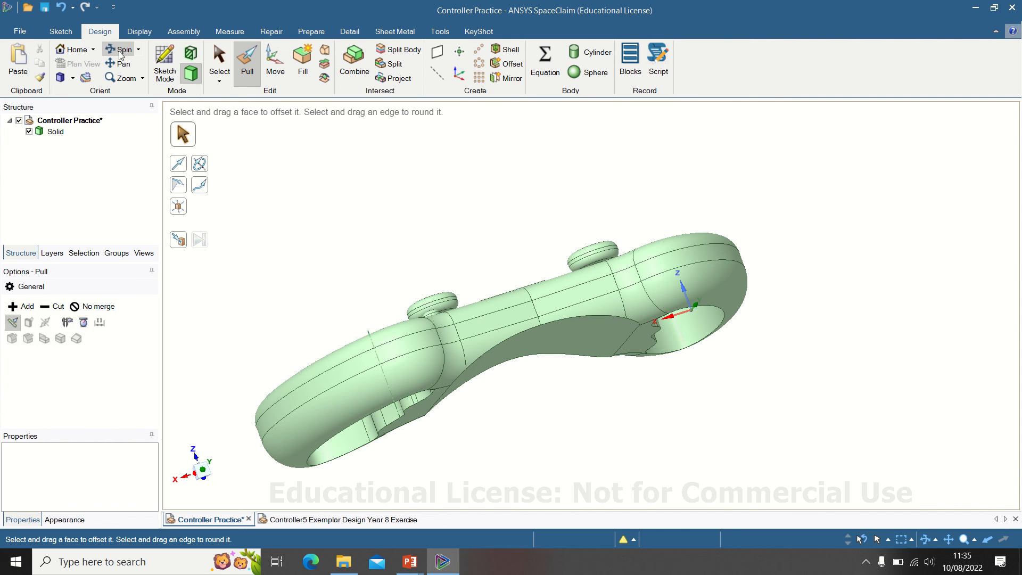
{"action": "mouse_move", "coordinate": [87, 61]}
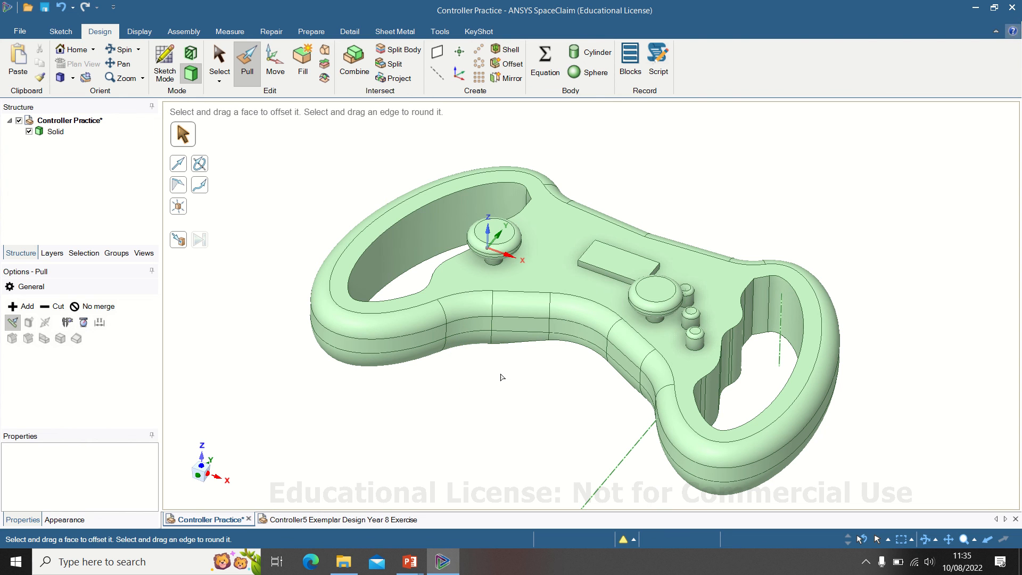
{"action": "mouse_move", "coordinate": [495, 352]}
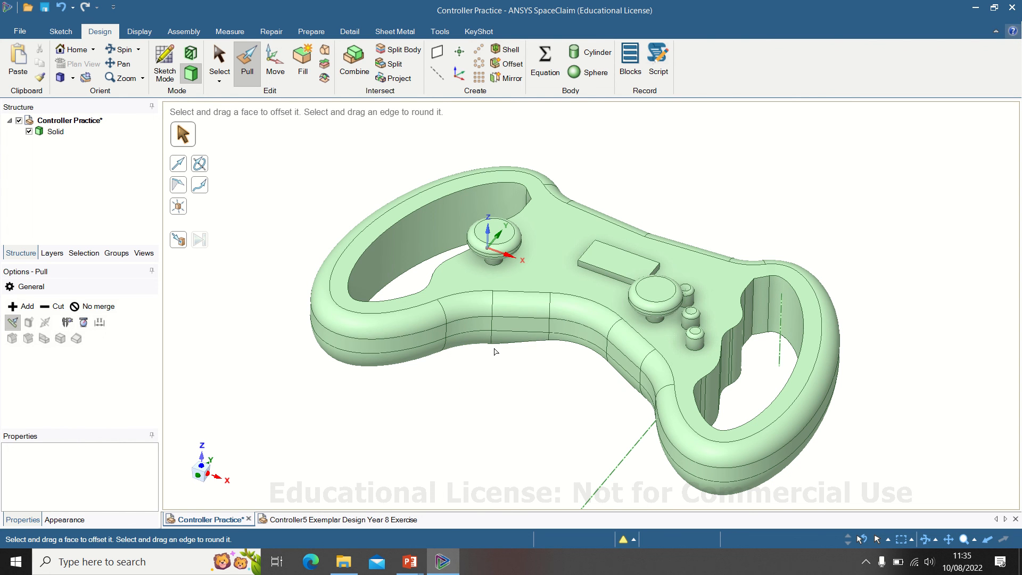